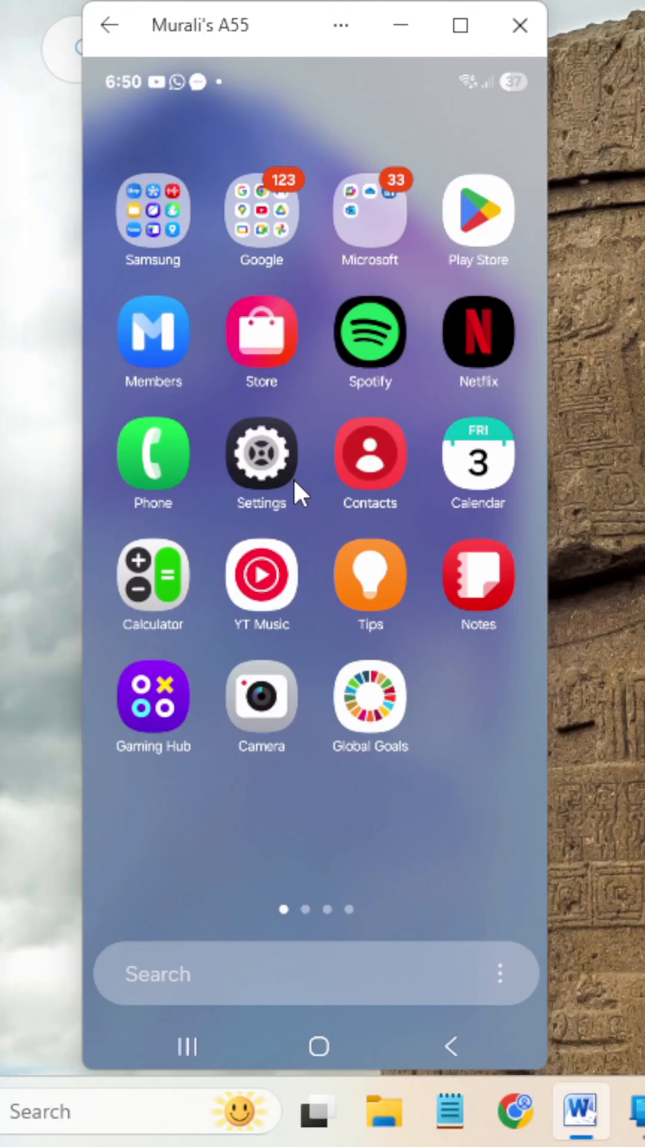
{"action": "mouse_move", "coordinate": [286, 479]}
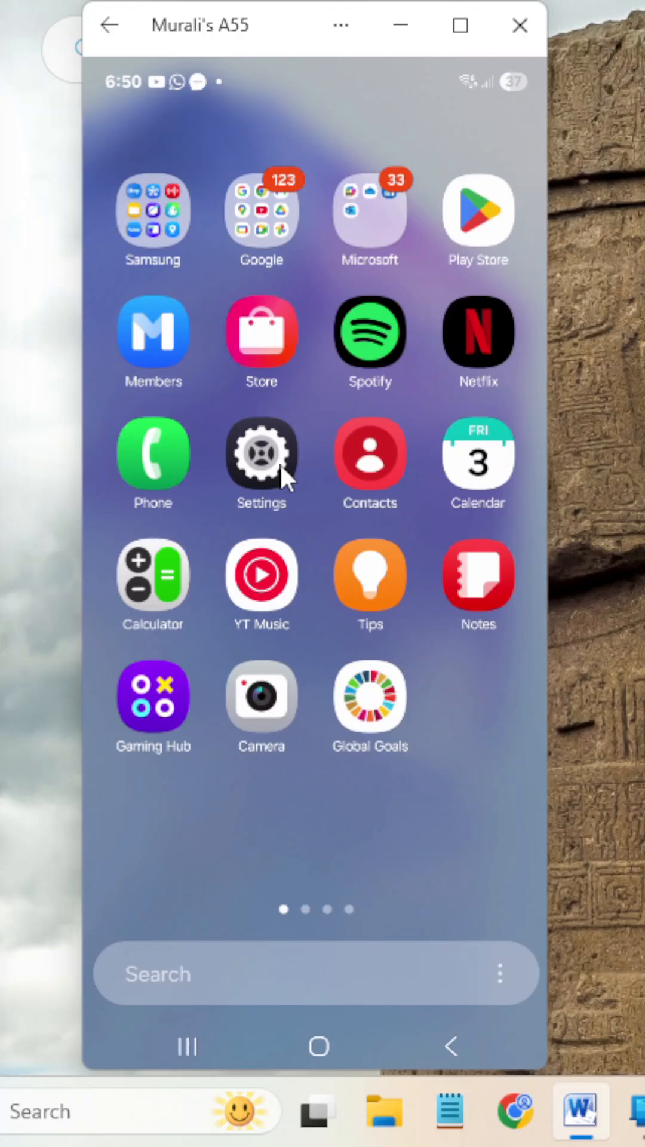
On the mirrored phone, open Settings, then Apps, and scroll down the app list.
{"action": "left_click", "coordinate": [260, 460]}
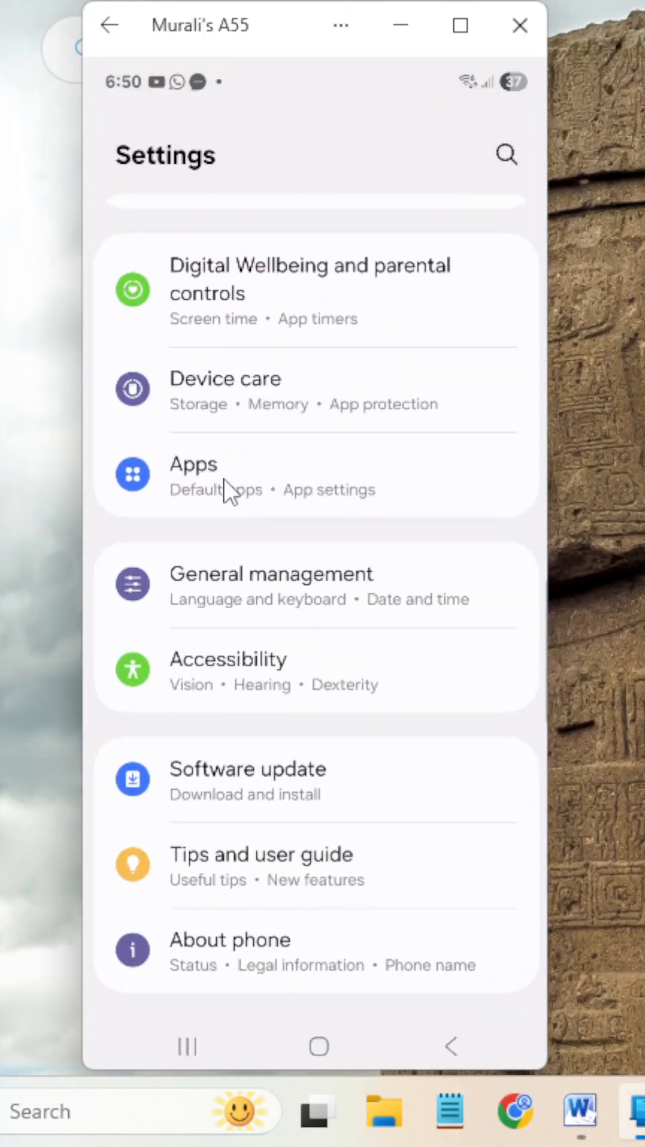
{"action": "left_click", "coordinate": [193, 463]}
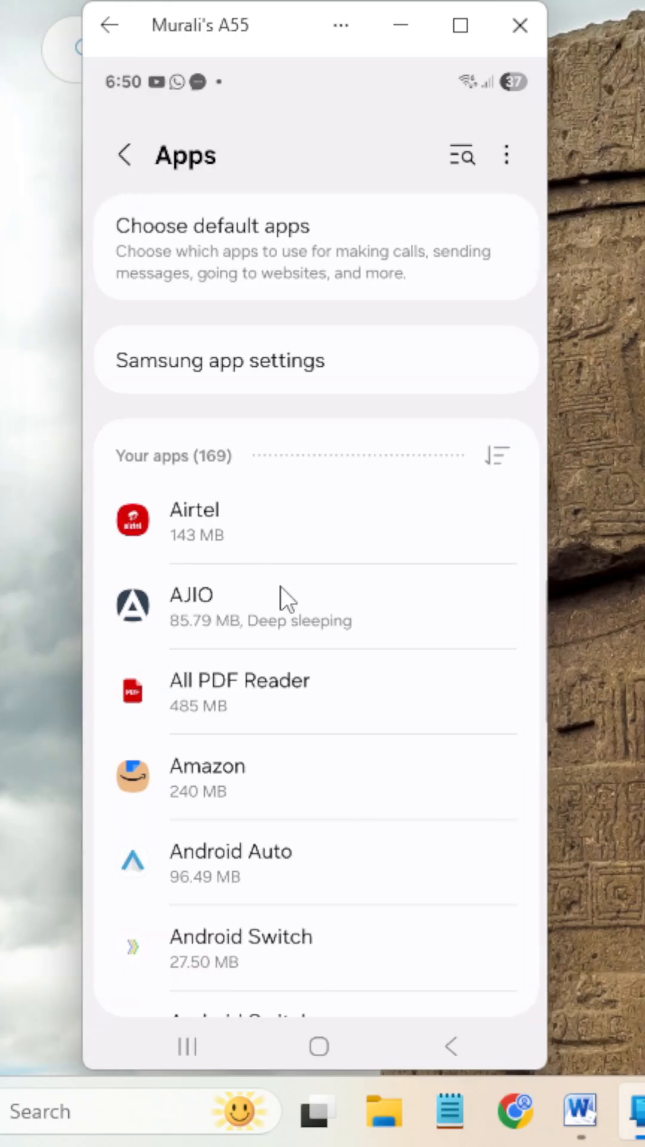
{"action": "scroll", "scroll_direction": "down", "scroll_amount": 3}
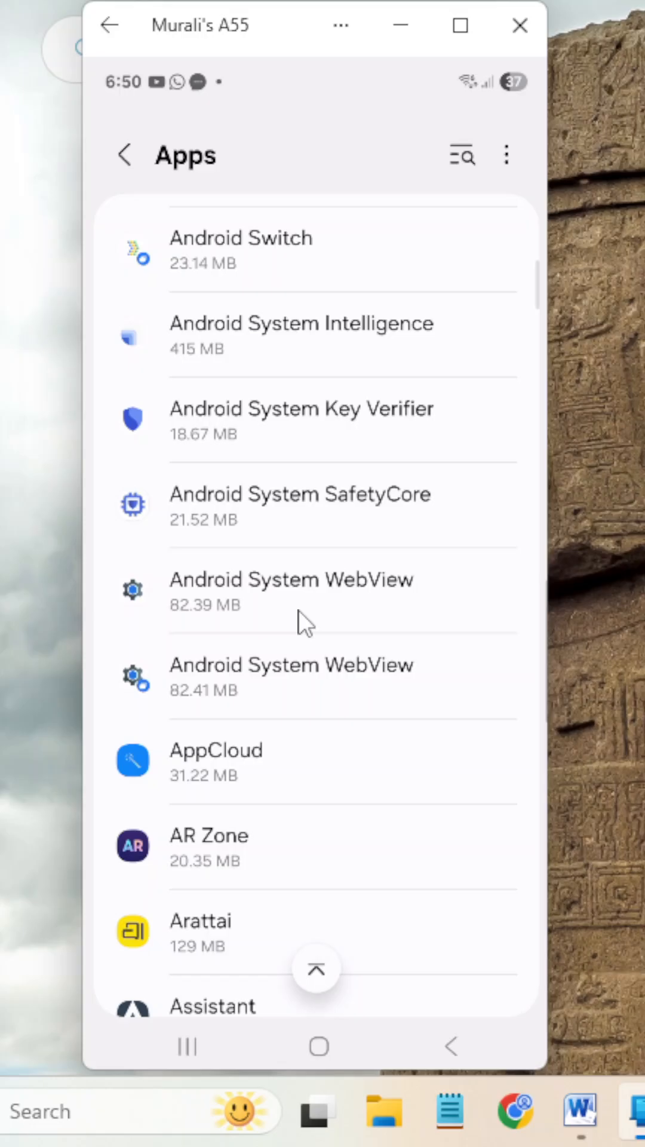
{"action": "scroll", "scroll_direction": "down", "scroll_amount": 3}
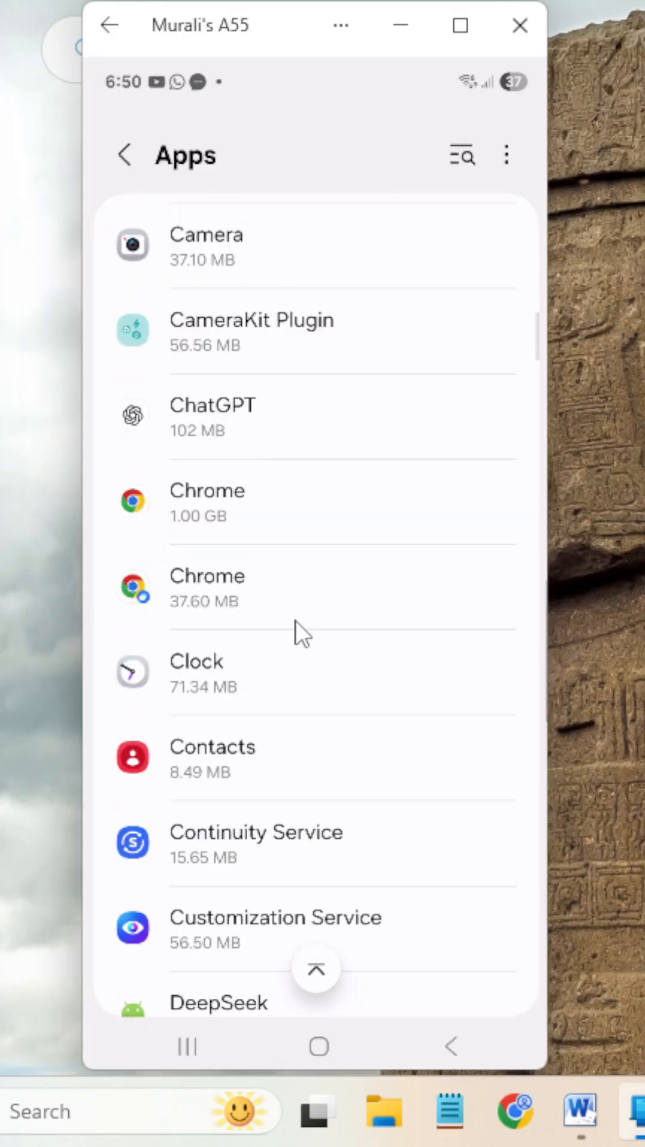
{"action": "scroll", "scroll_direction": "down", "scroll_amount": 3}
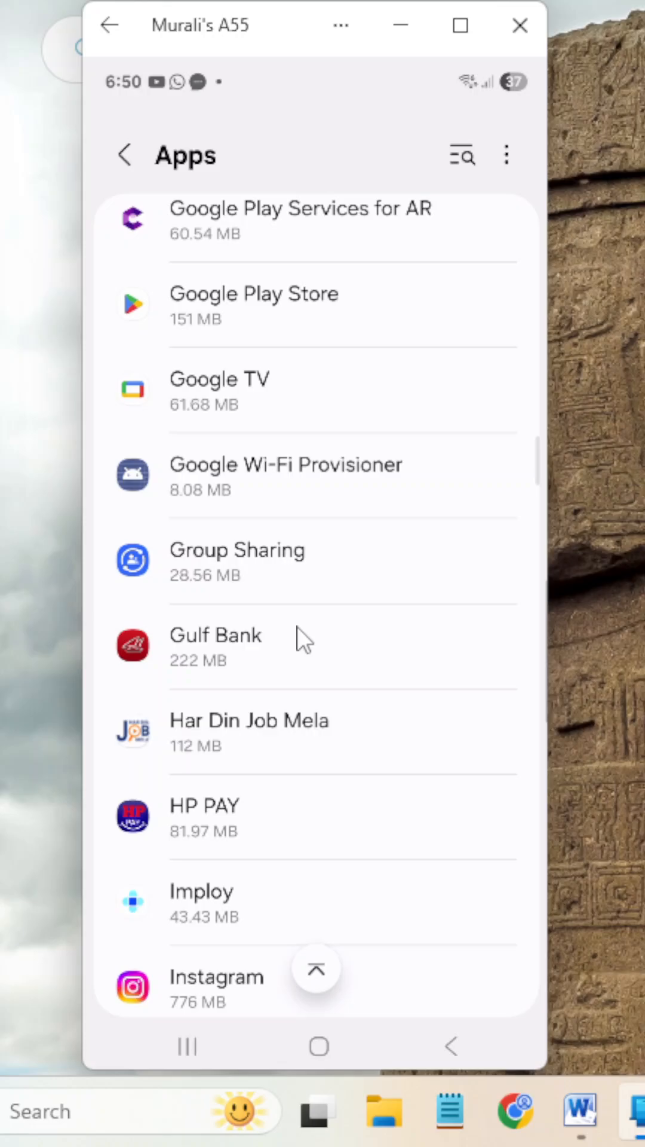
{"action": "scroll", "scroll_direction": "down", "scroll_amount": 3}
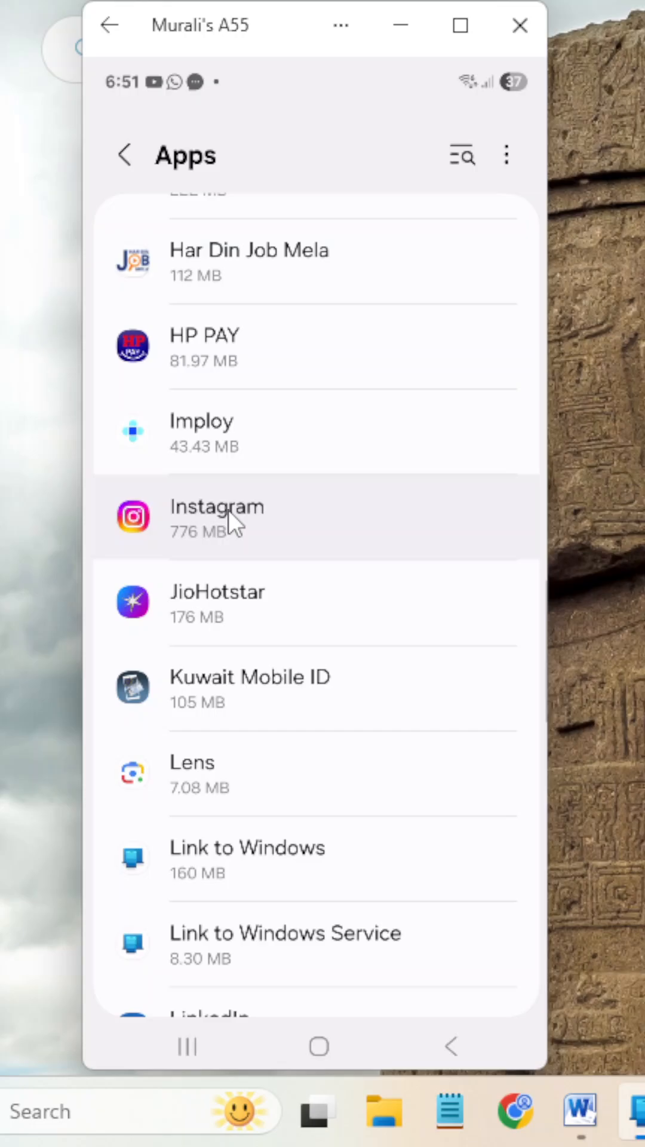
Open Instagram's App info and scroll to its usage details showing 3% battery used.
{"action": "left_click", "coordinate": [216, 515]}
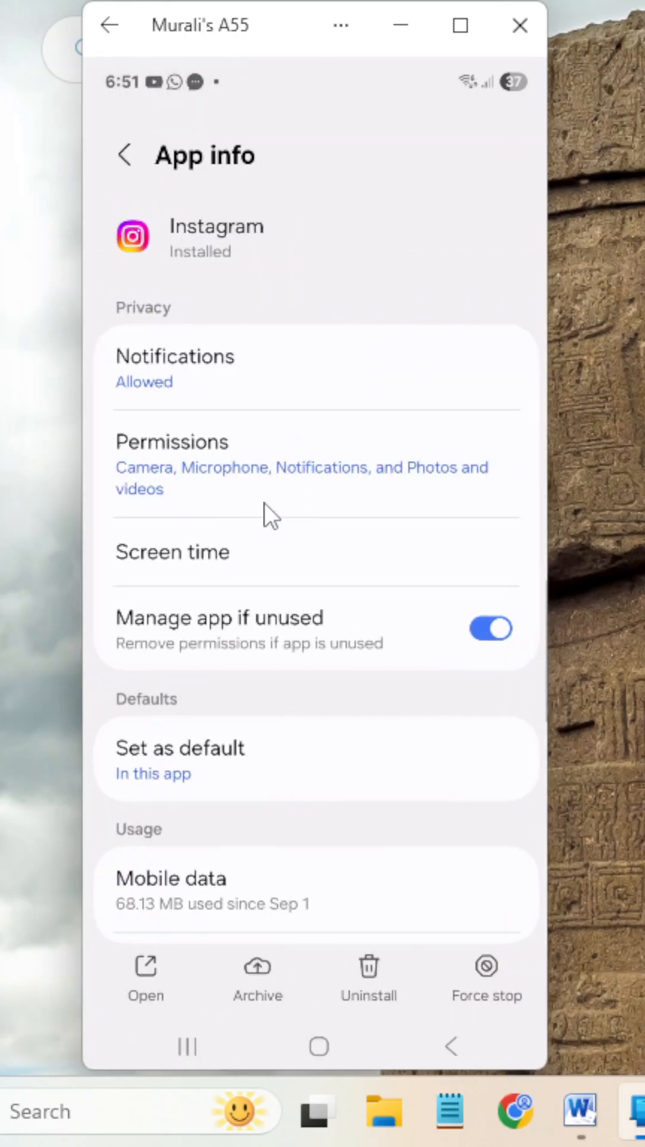
{"action": "scroll", "scroll_direction": "down", "scroll_amount": 3}
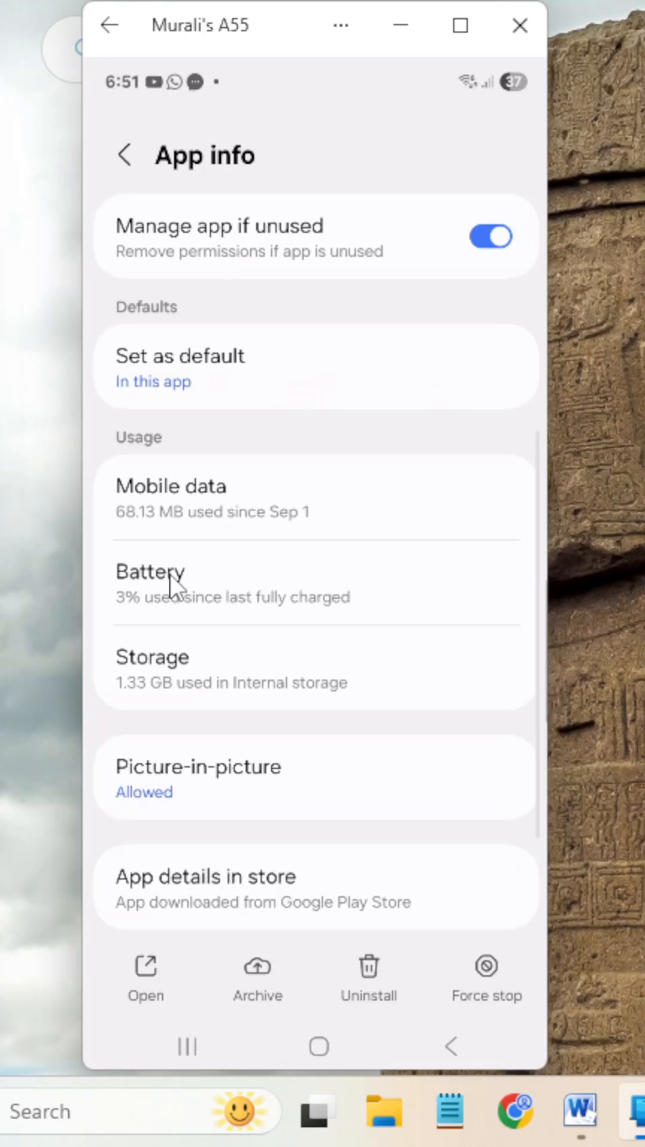
{"action": "left_click", "coordinate": [150, 573]}
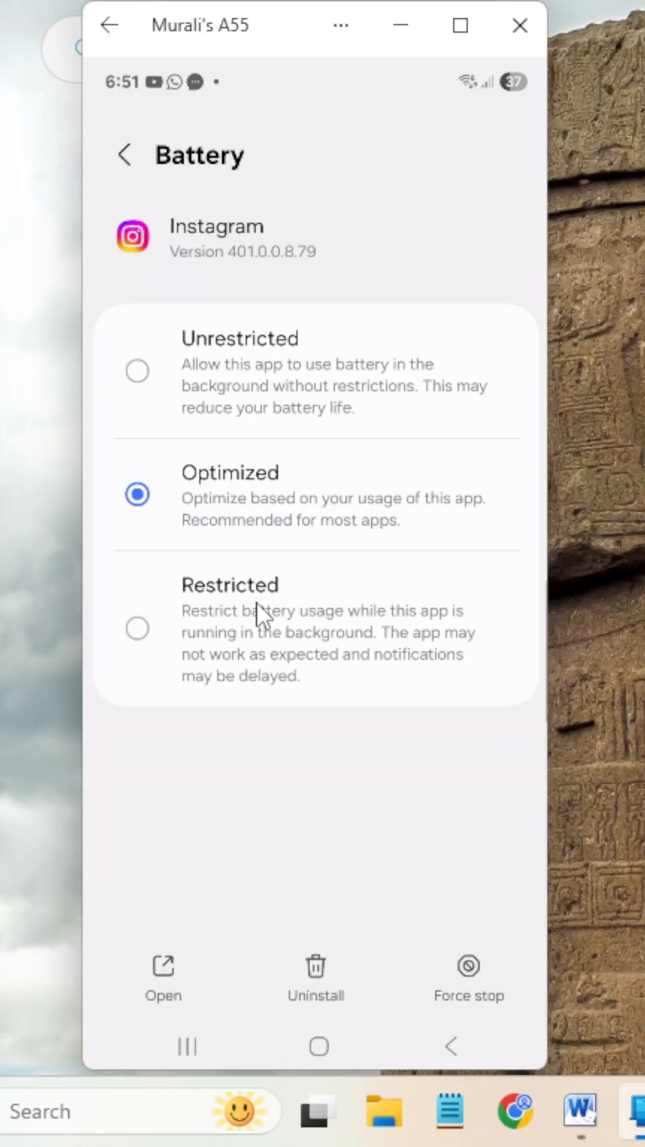
{"action": "mouse_move", "coordinate": [195, 534]}
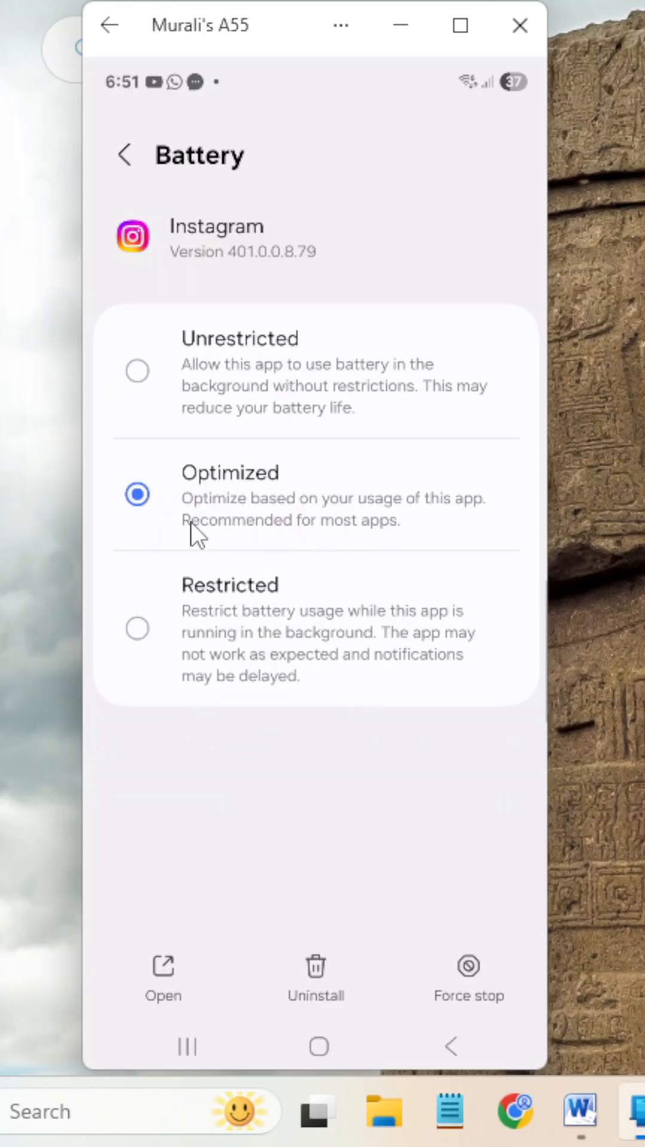
{"action": "mouse_move", "coordinate": [274, 515]}
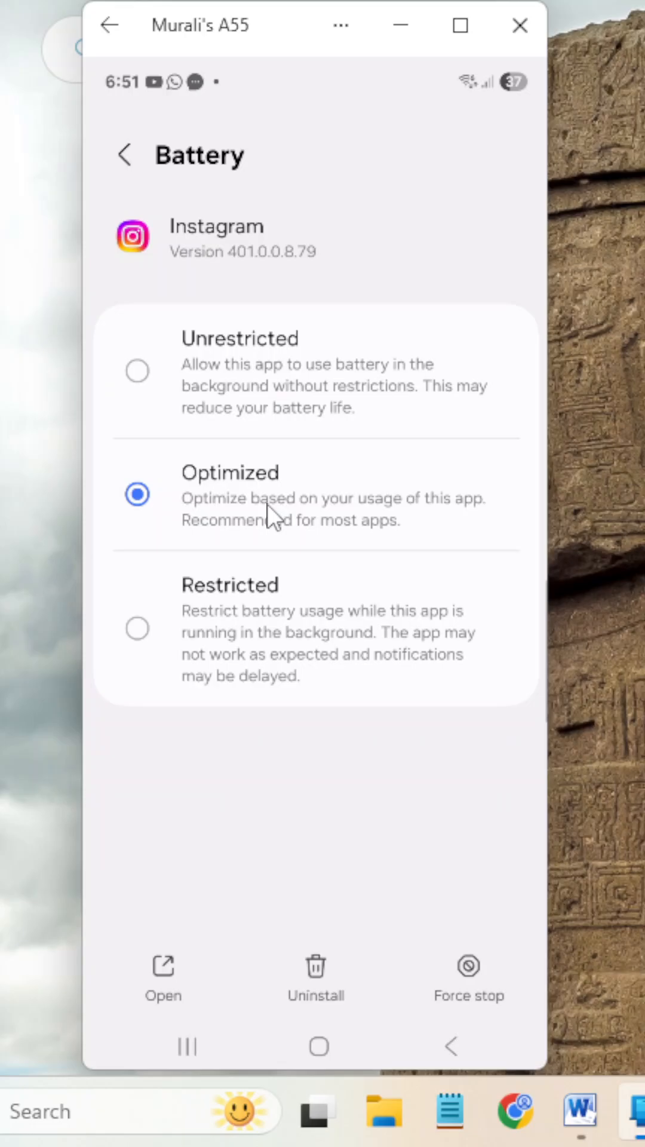
{"action": "mouse_move", "coordinate": [234, 464]}
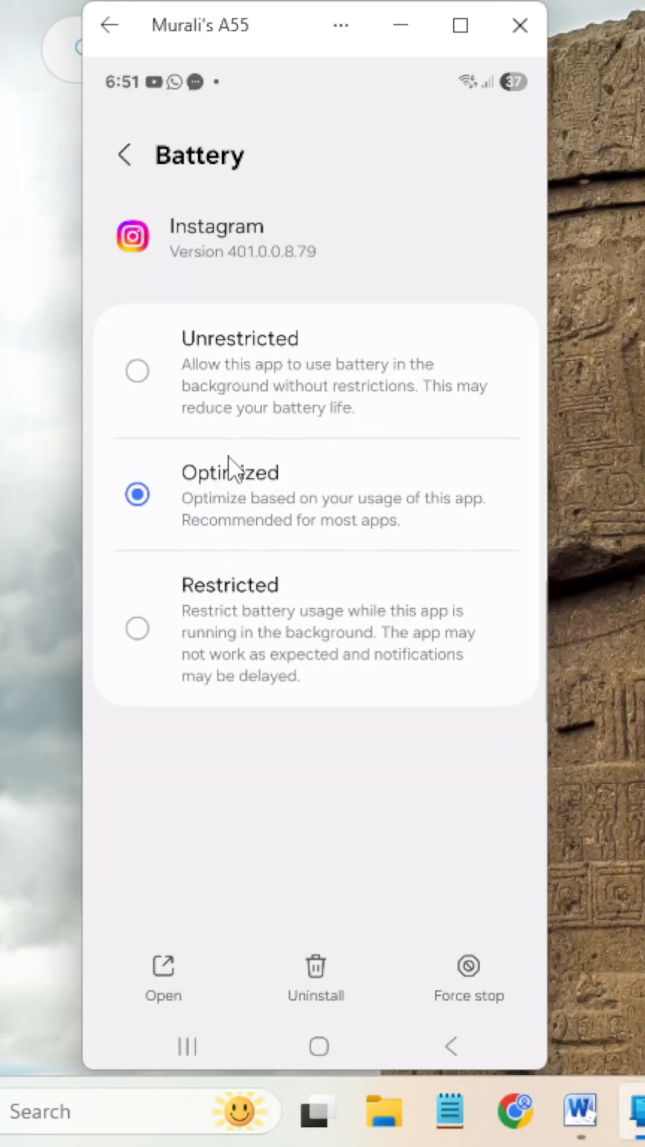
{"action": "mouse_move", "coordinate": [300, 519]}
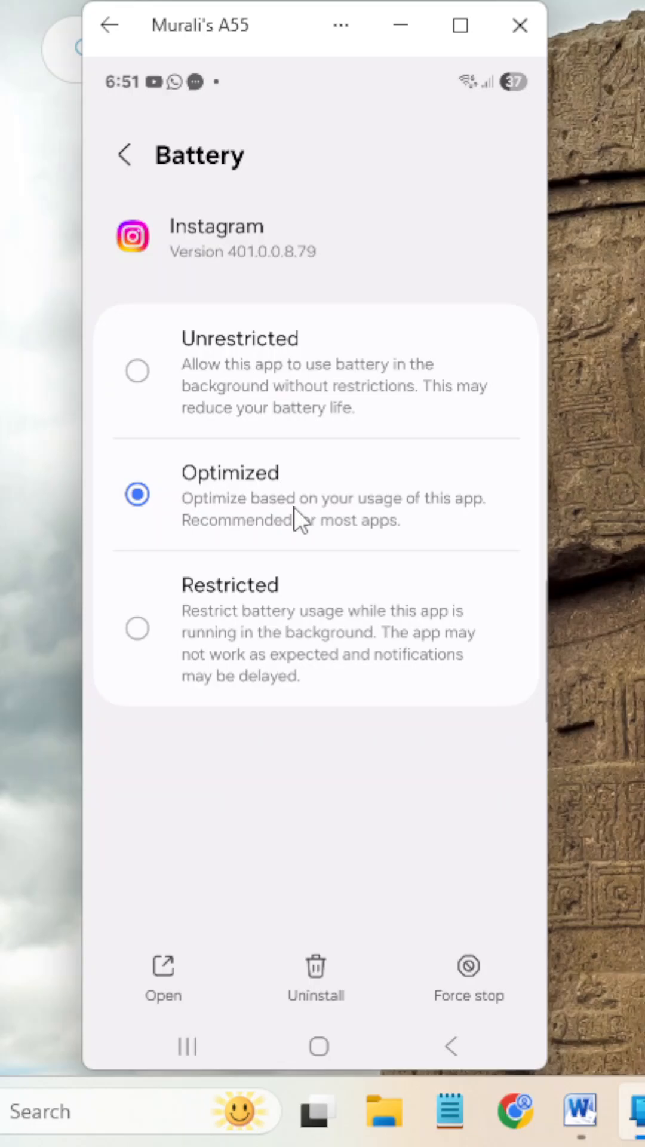
{"action": "mouse_move", "coordinate": [128, 557]}
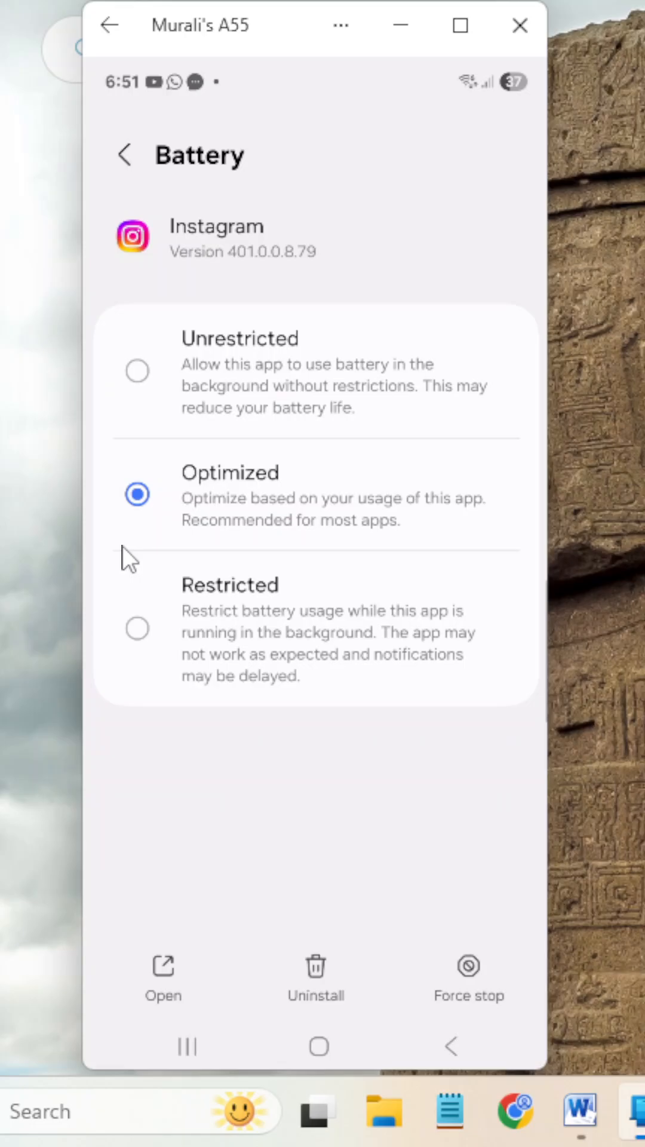
{"action": "mouse_move", "coordinate": [363, 533]}
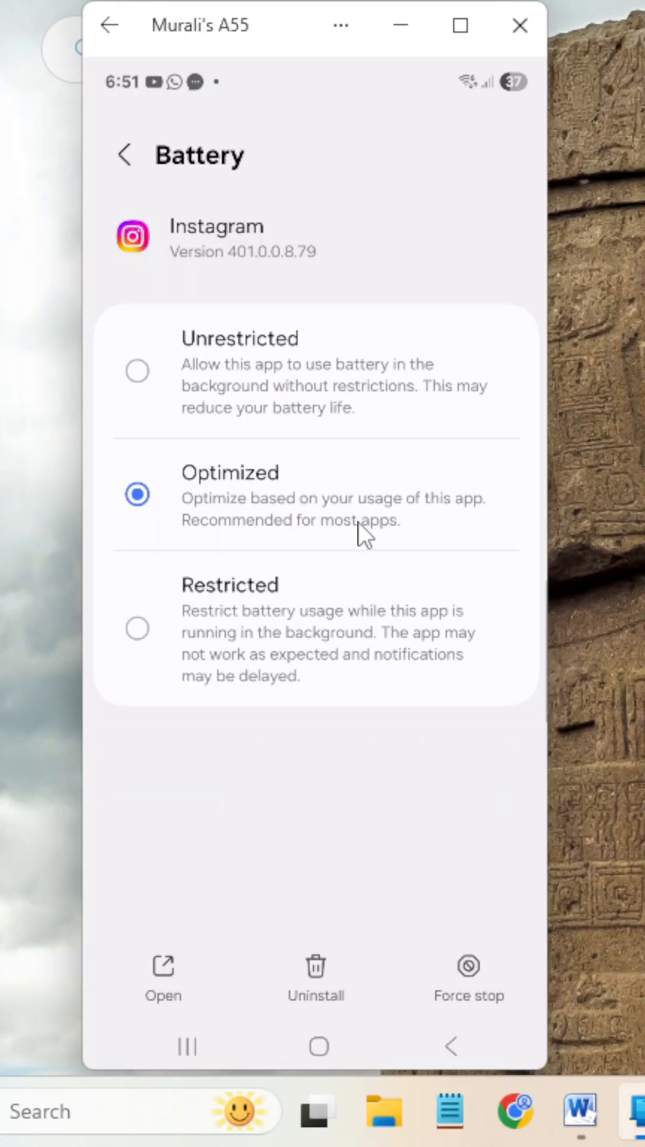
{"action": "mouse_move", "coordinate": [304, 528]}
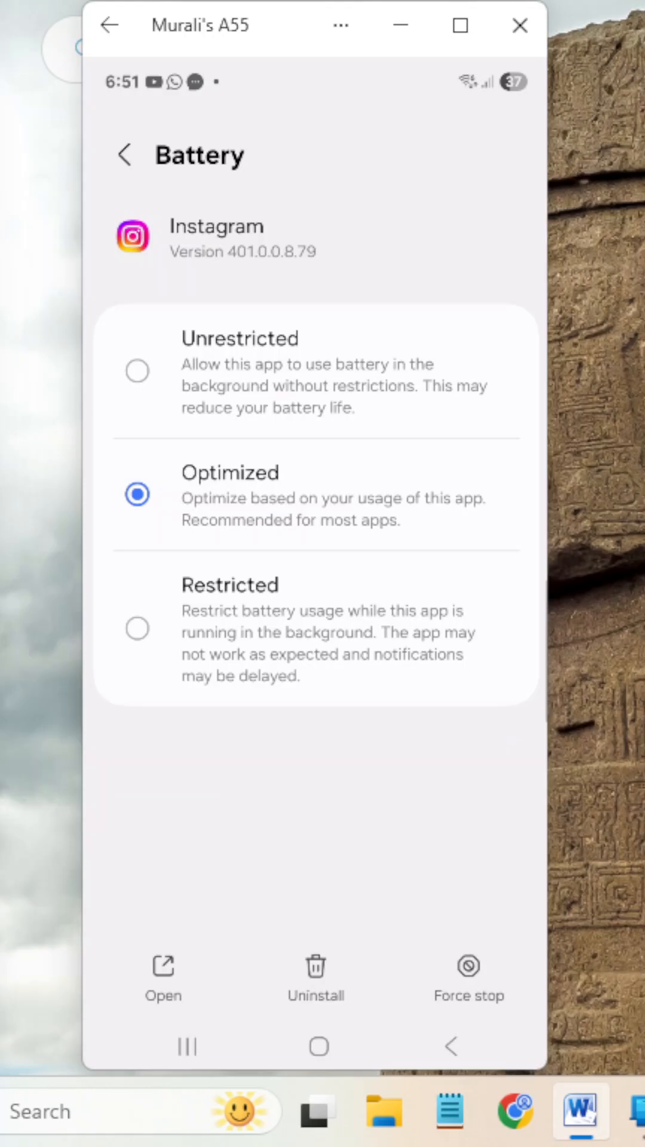
{"action": "mouse_move", "coordinate": [295, 430]}
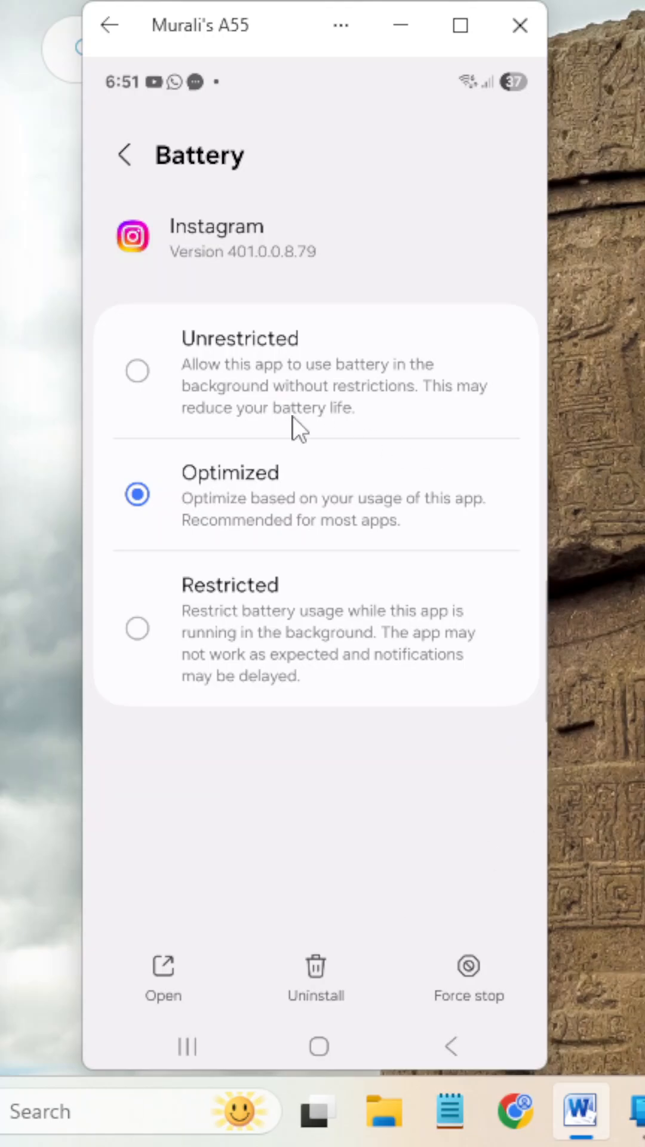
{"action": "mouse_move", "coordinate": [276, 375]}
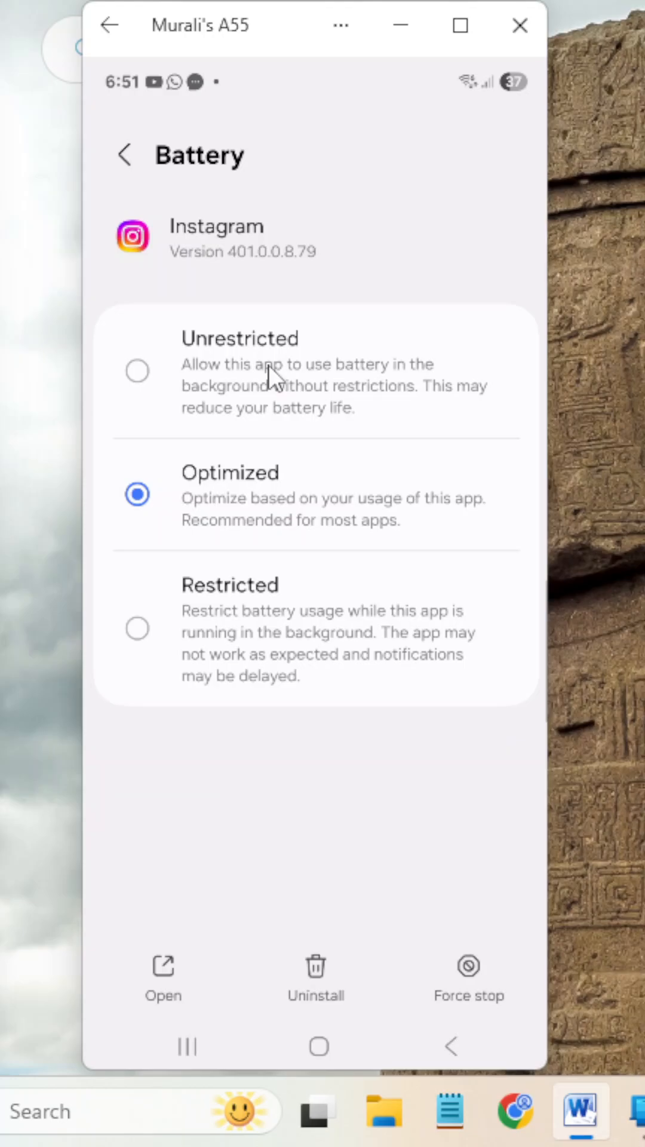
{"action": "mouse_move", "coordinate": [157, 404]}
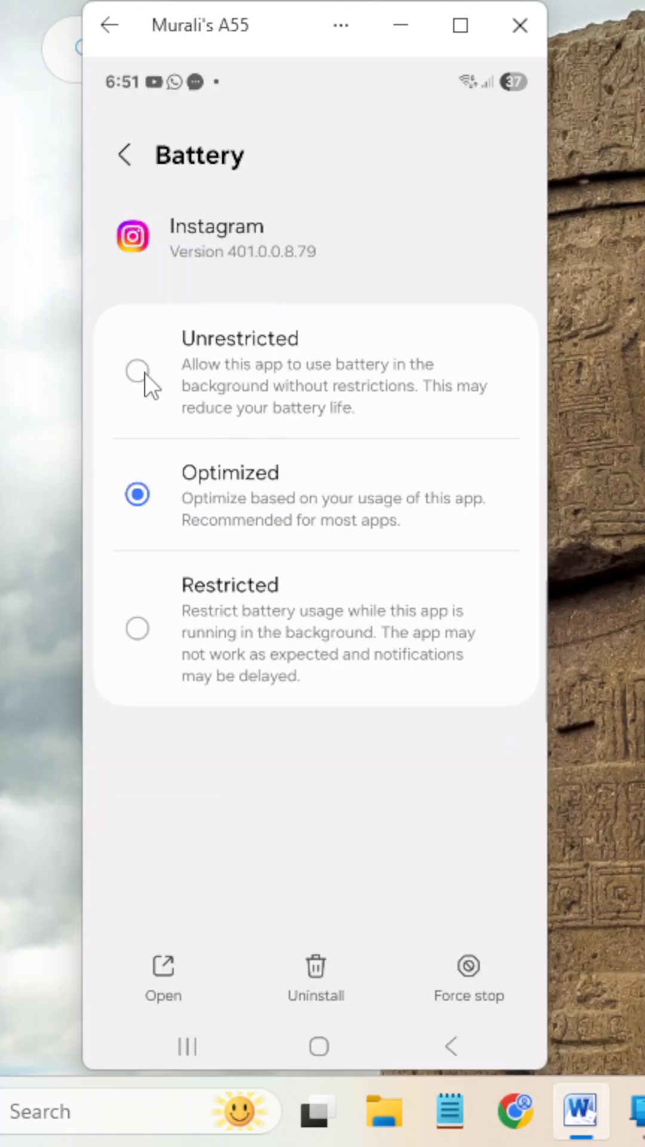
Select Unrestricted on Instagram's Battery page, replacing Optimized.
{"action": "left_click", "coordinate": [136, 375]}
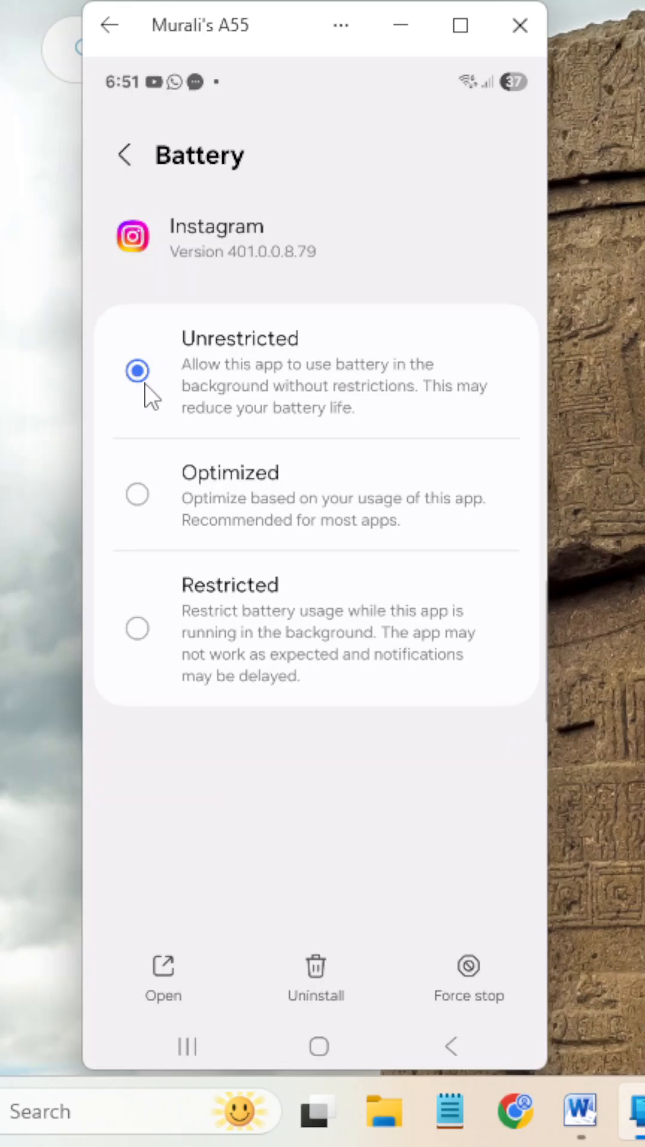
{"action": "mouse_move", "coordinate": [270, 409]}
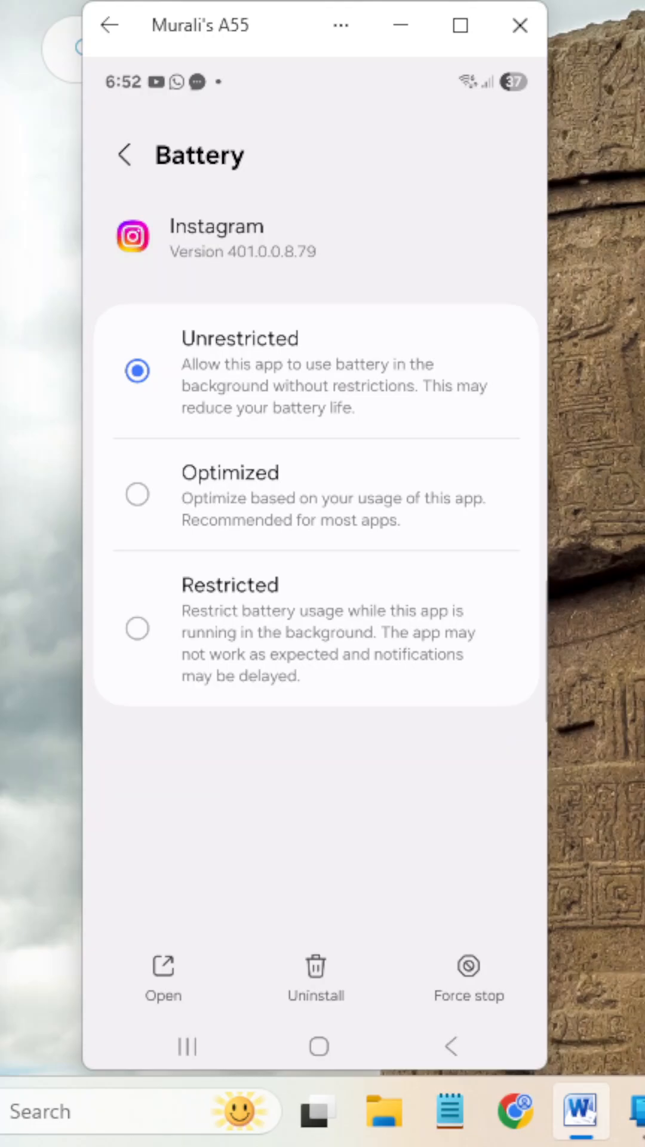
{"action": "mouse_move", "coordinate": [95, 696]}
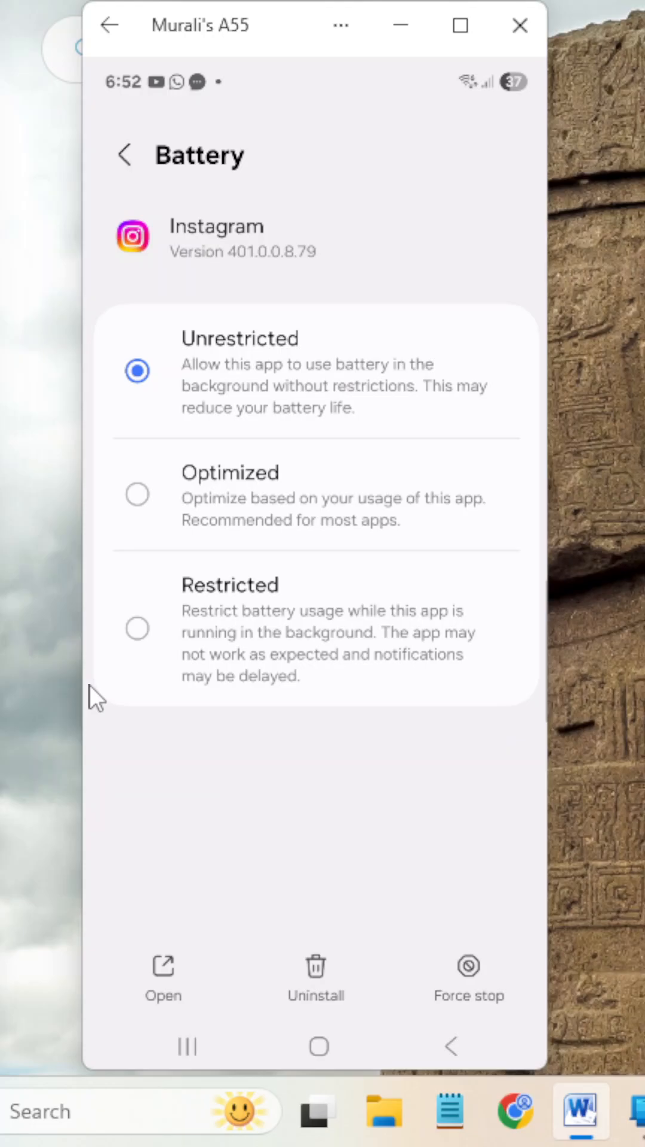
{"action": "mouse_move", "coordinate": [312, 417]}
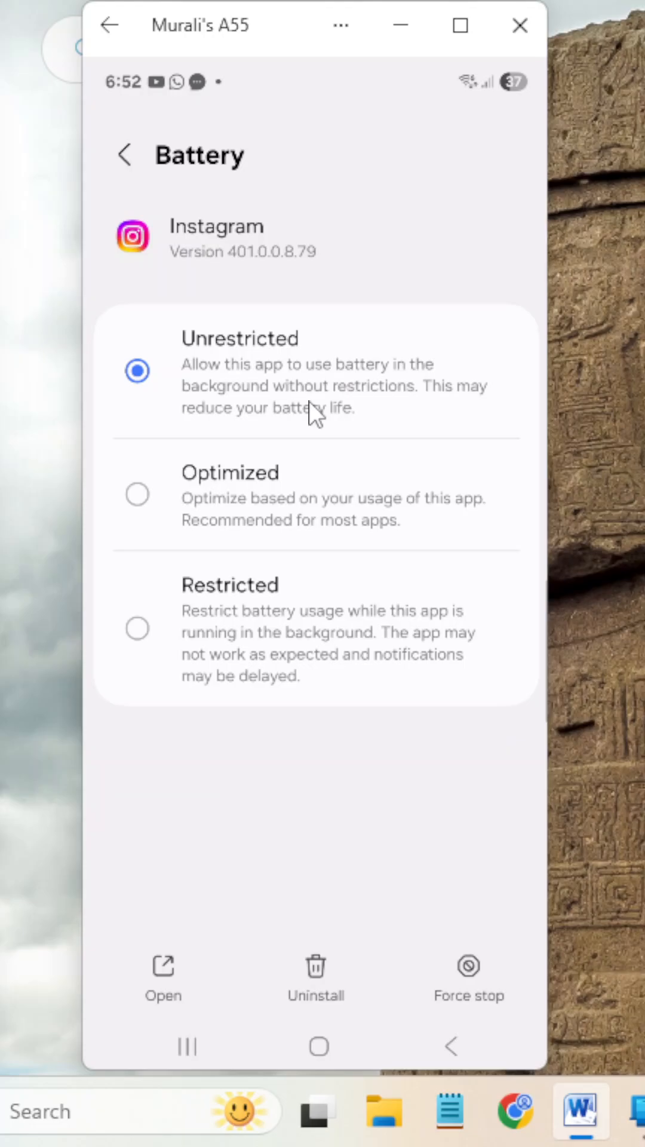
{"action": "mouse_move", "coordinate": [315, 417]}
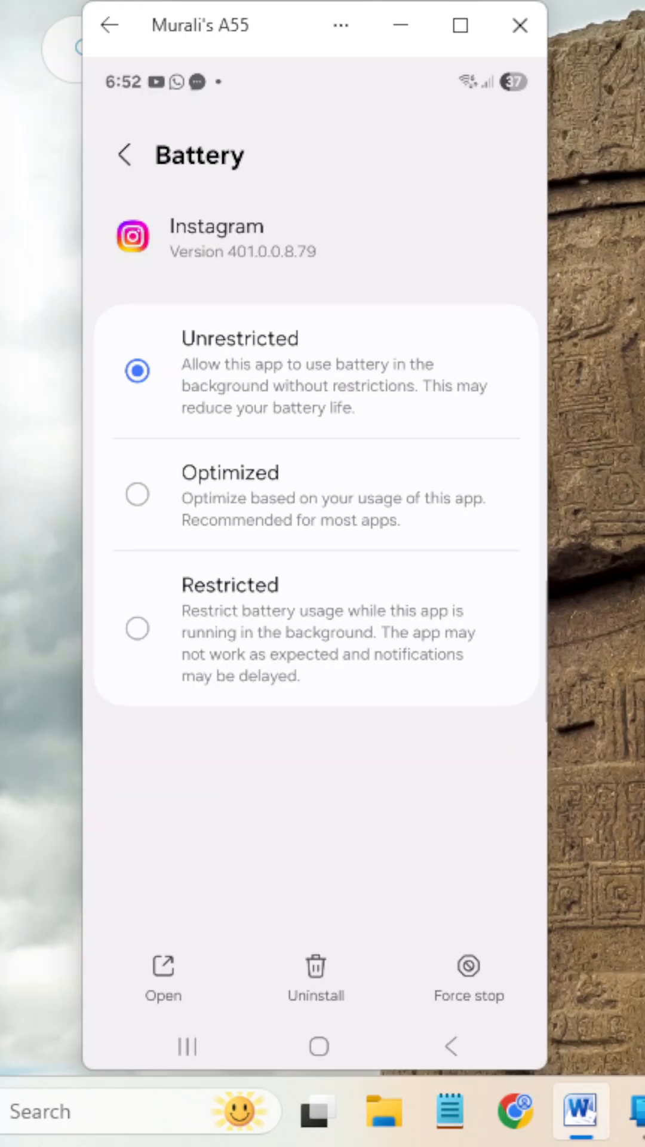
{"action": "mouse_move", "coordinate": [296, 421]}
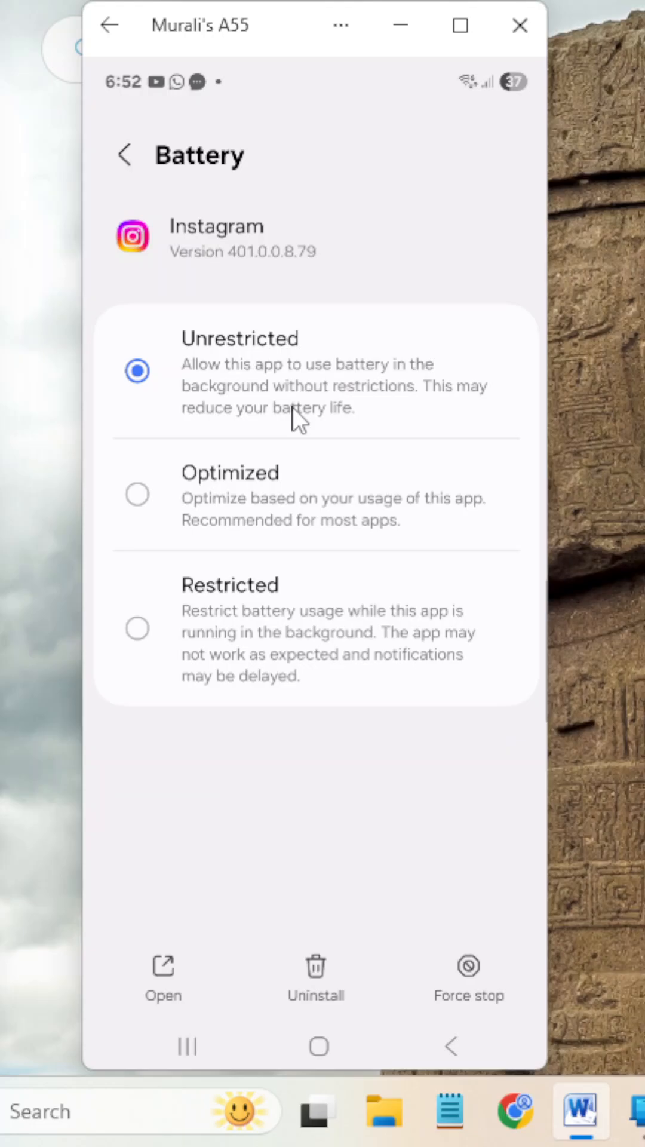
{"action": "mouse_move", "coordinate": [326, 393]}
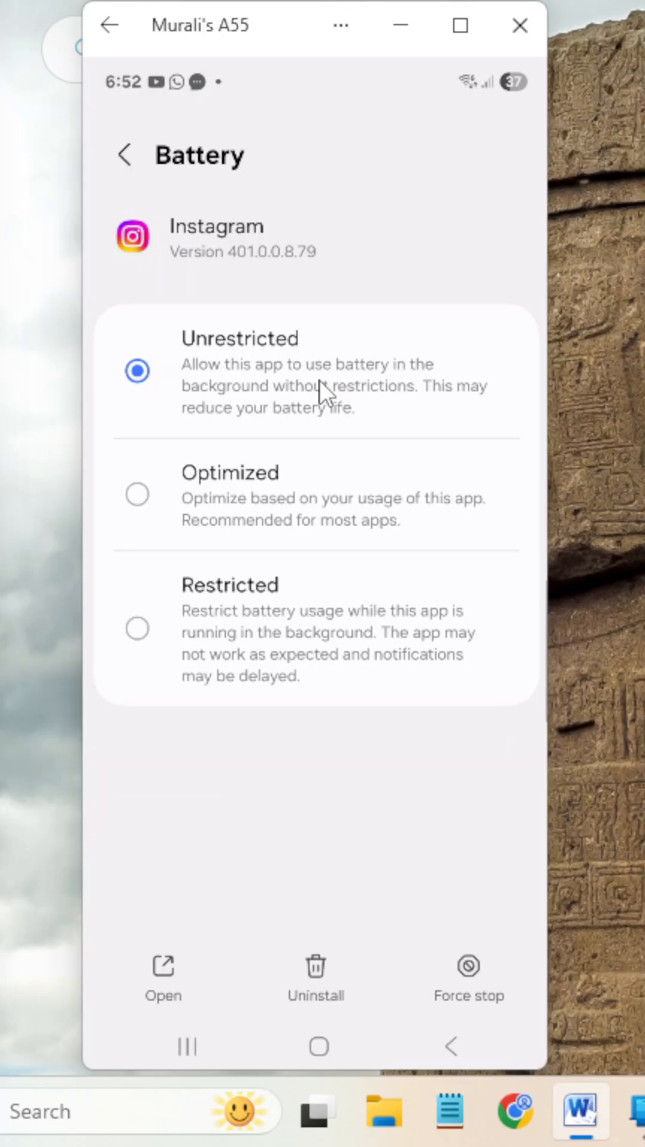
{"action": "mouse_move", "coordinate": [399, 406]}
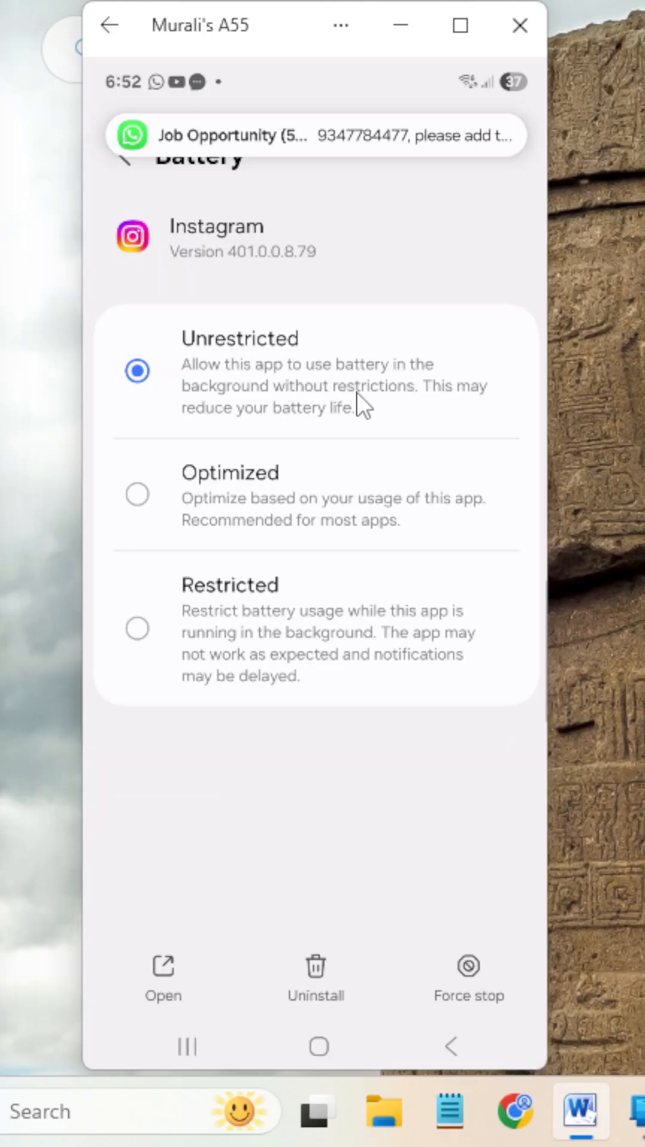
{"action": "mouse_move", "coordinate": [159, 655]}
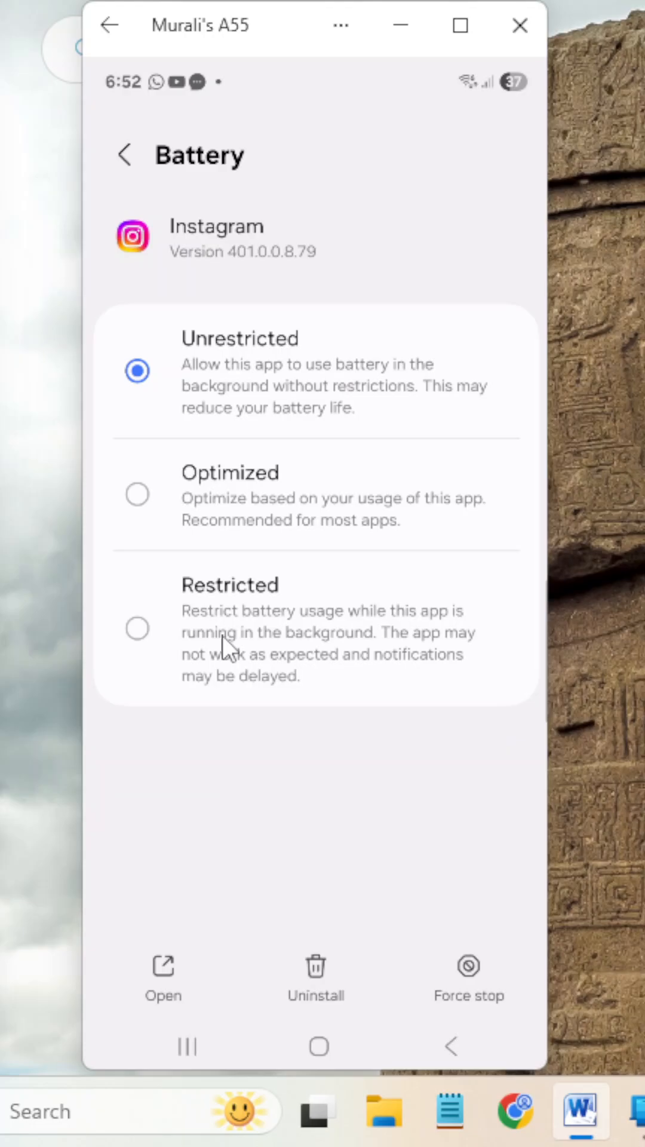
{"action": "mouse_move", "coordinate": [291, 649]}
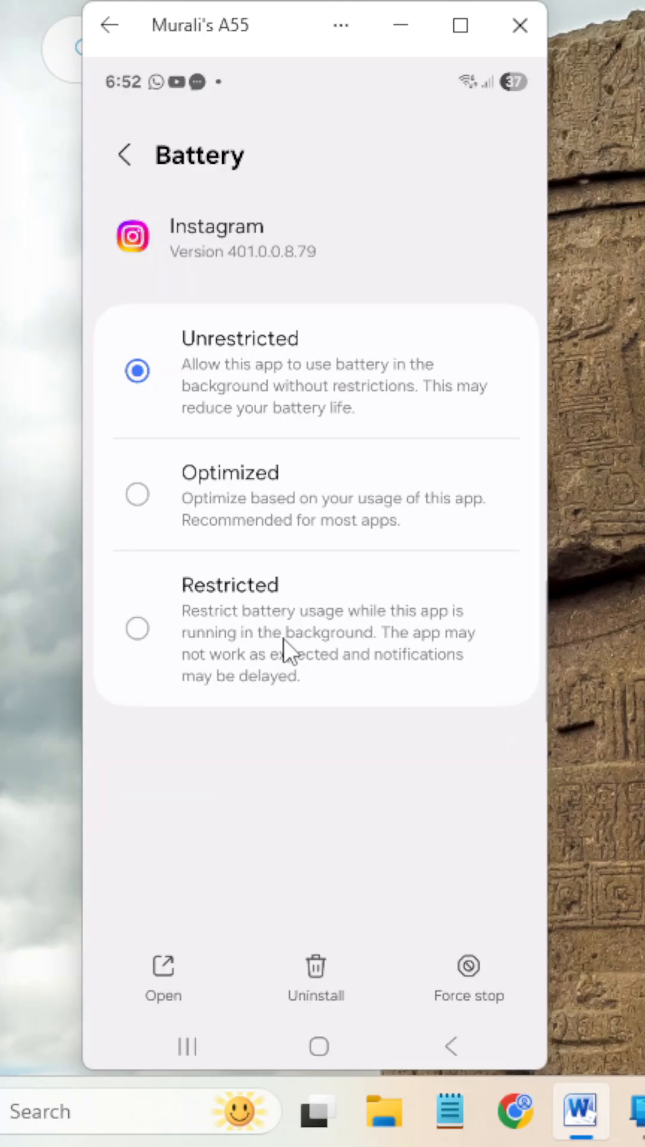
{"action": "mouse_move", "coordinate": [215, 647]}
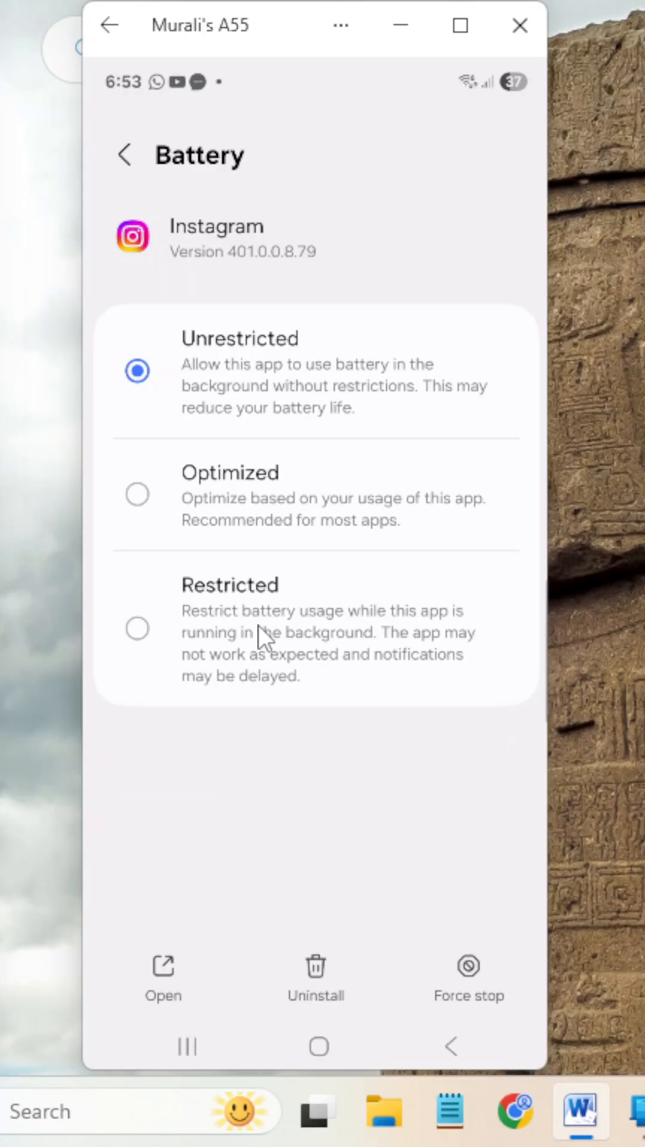
{"action": "mouse_move", "coordinate": [322, 622]}
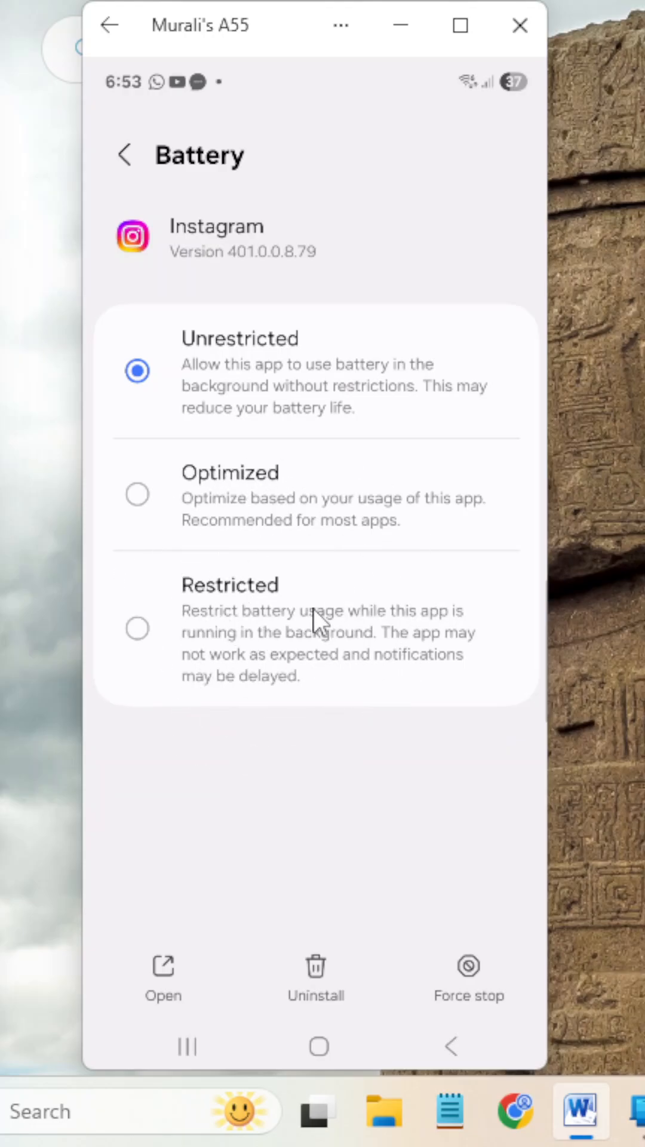